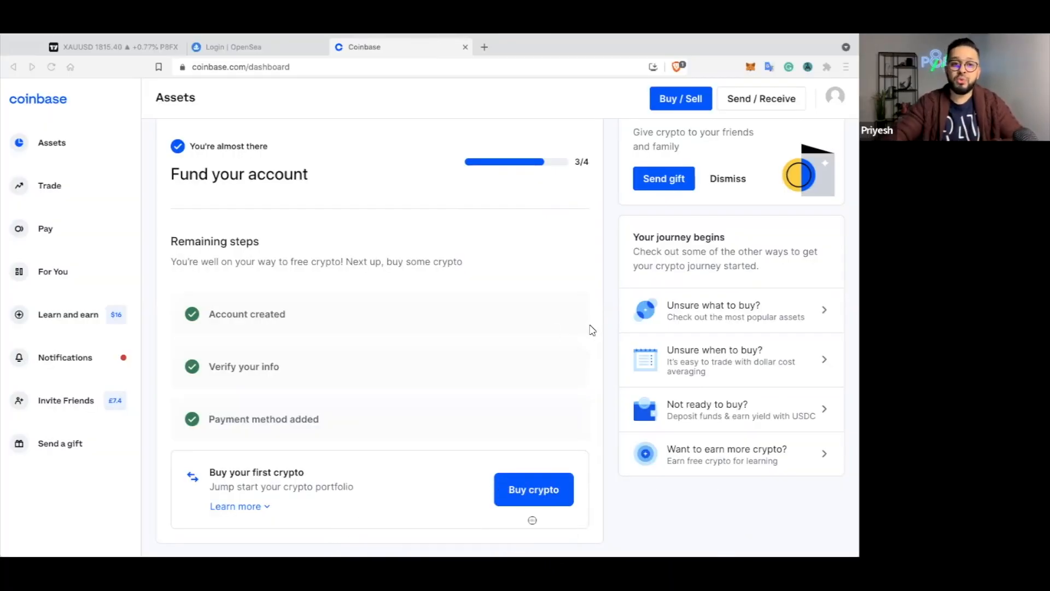
mouse_move(198, 74)
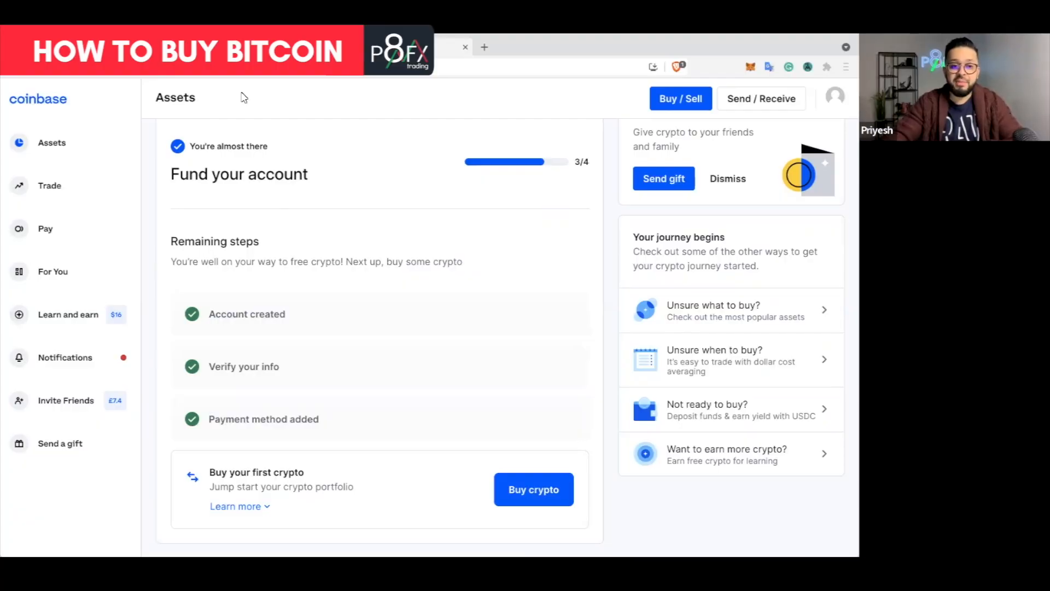
mouse_move(289, 331)
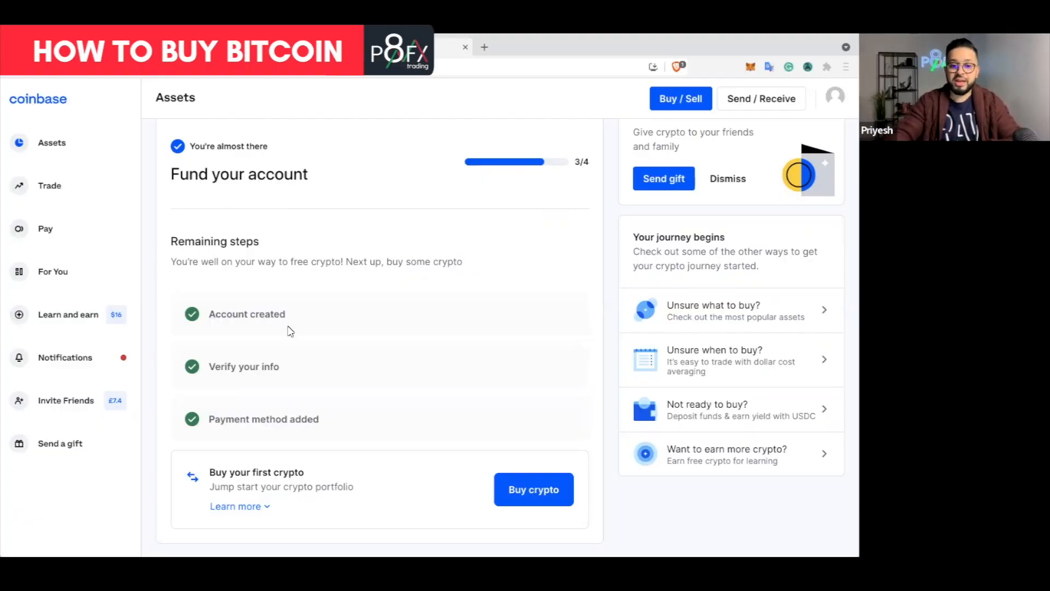
mouse_move(279, 375)
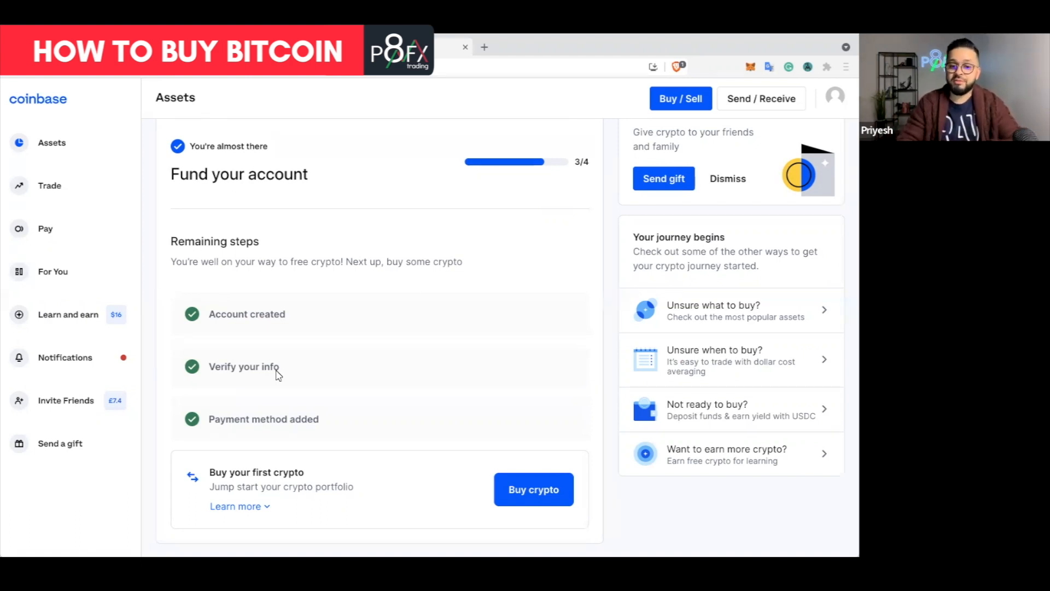
mouse_move(327, 422)
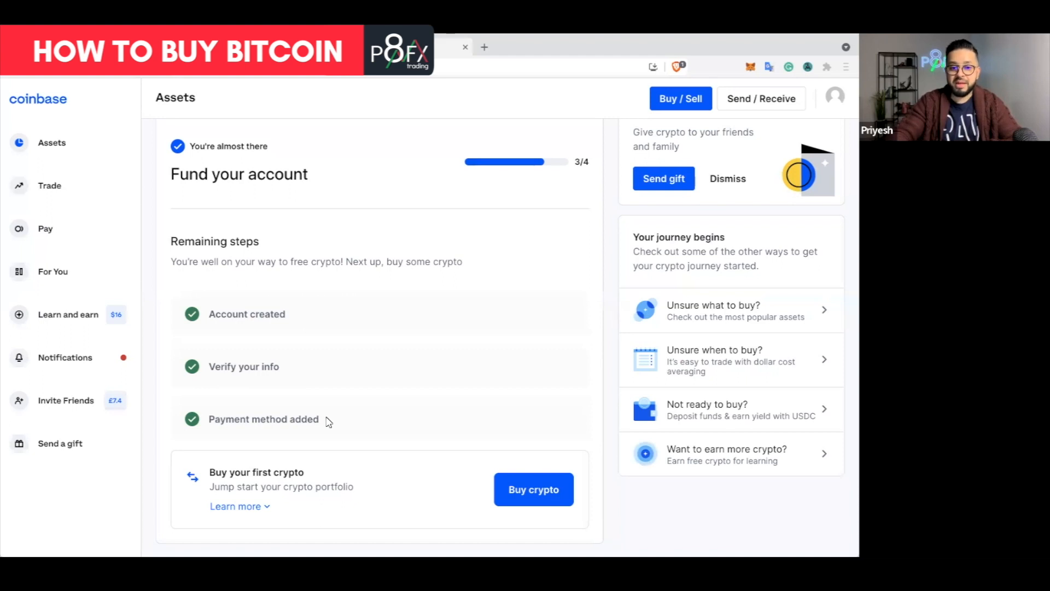
mouse_move(678, 116)
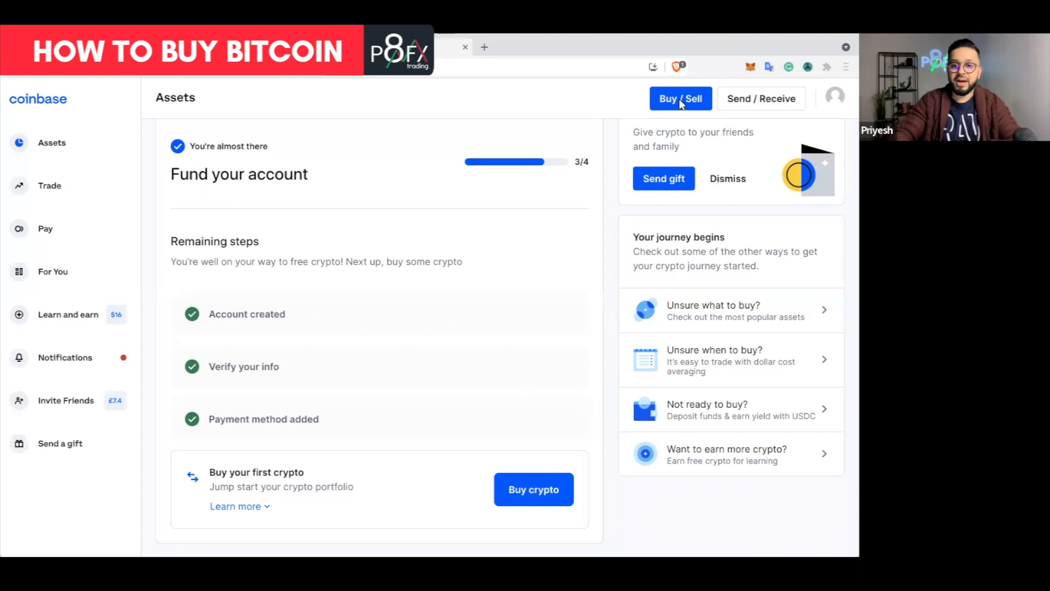
Step: Open the Bitcoin buy panel, review the recurring purchase options, and return to one-time purchase
click(680, 98)
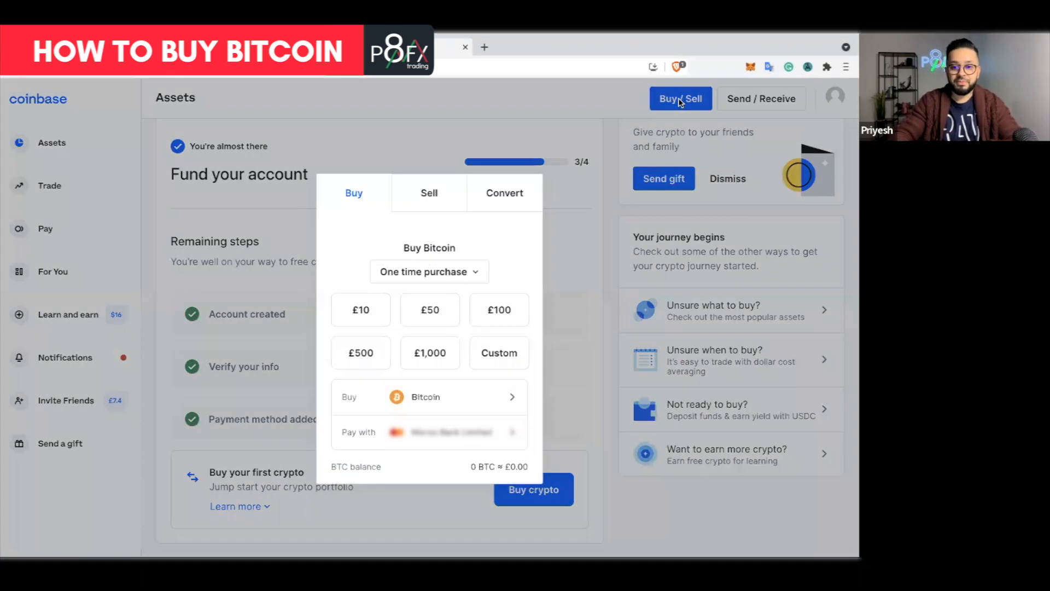
mouse_move(615, 373)
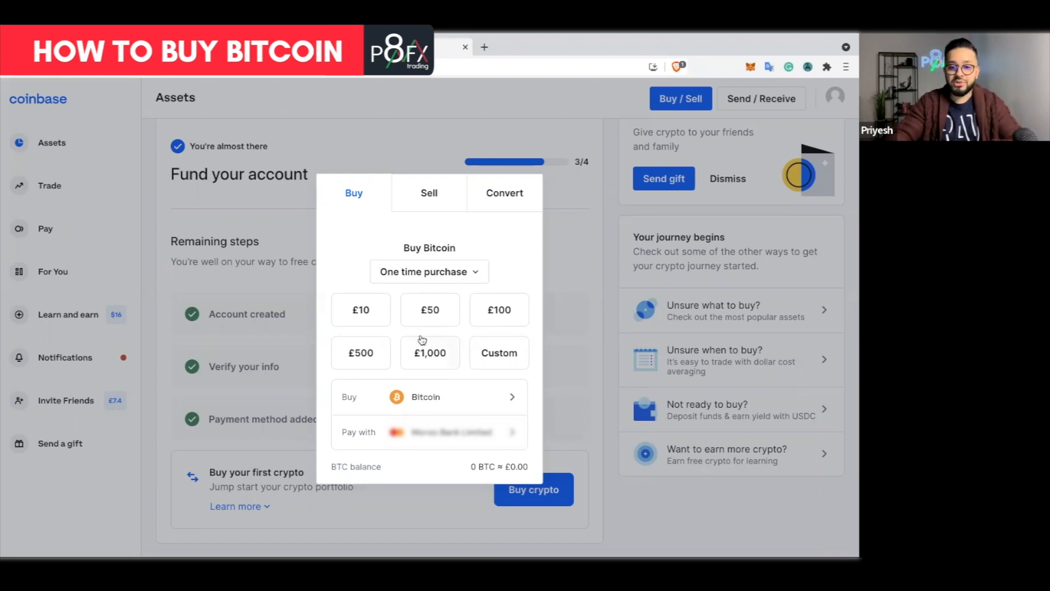
mouse_move(474, 278)
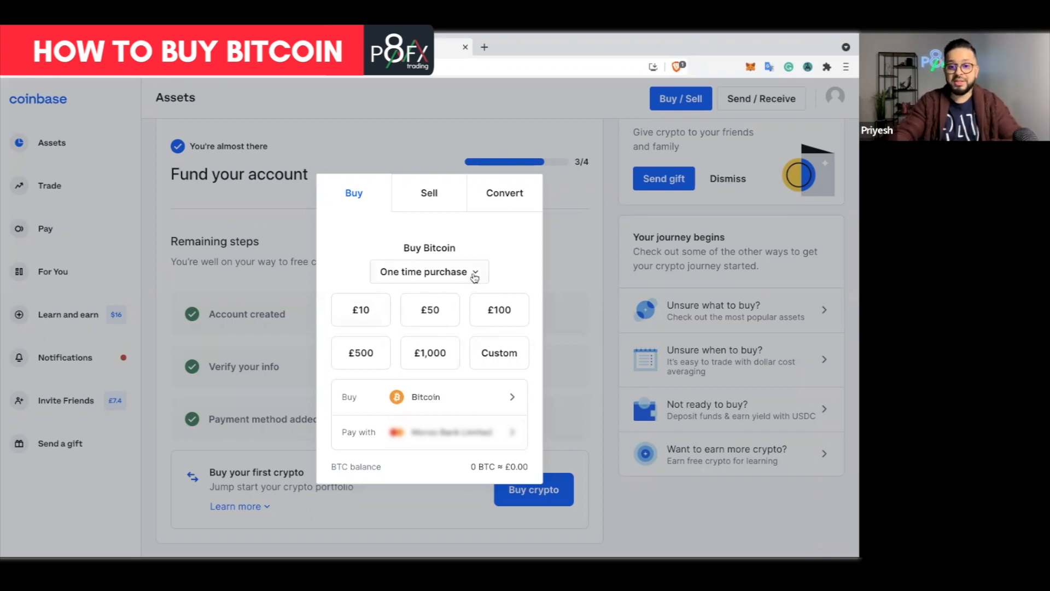
click(429, 271)
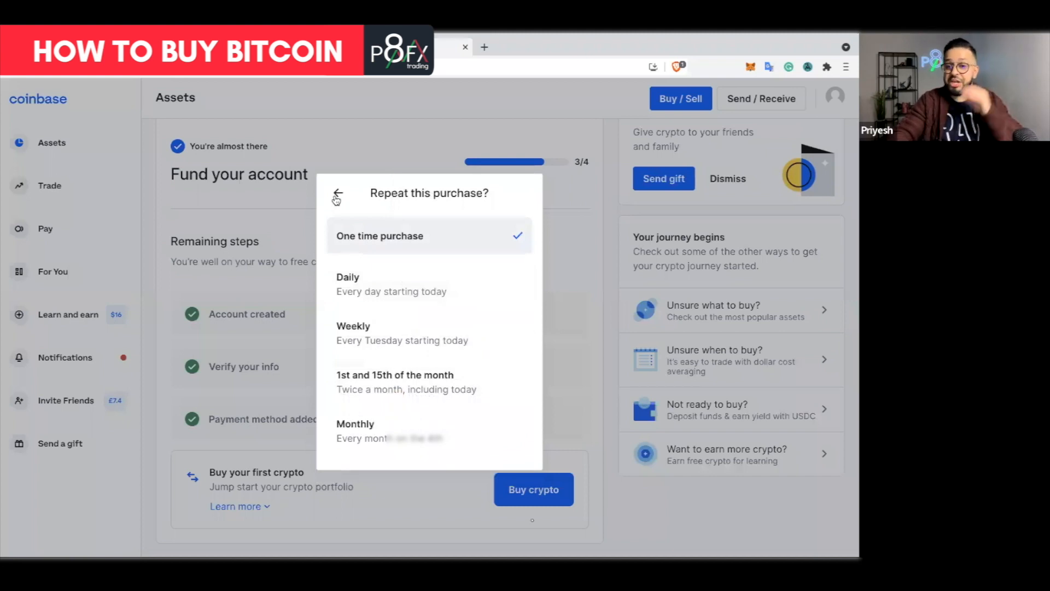
click(337, 193)
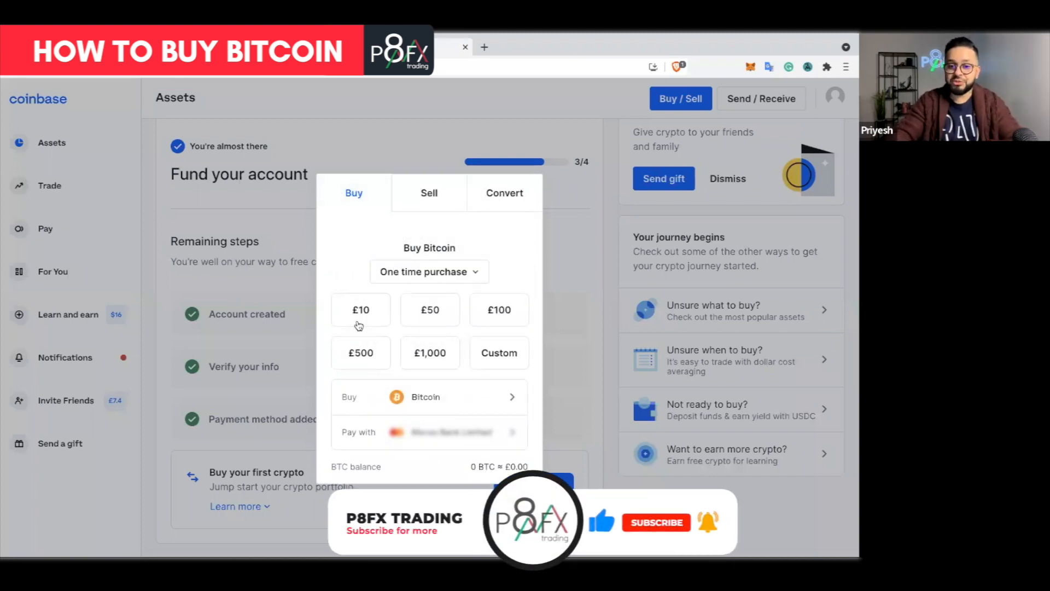